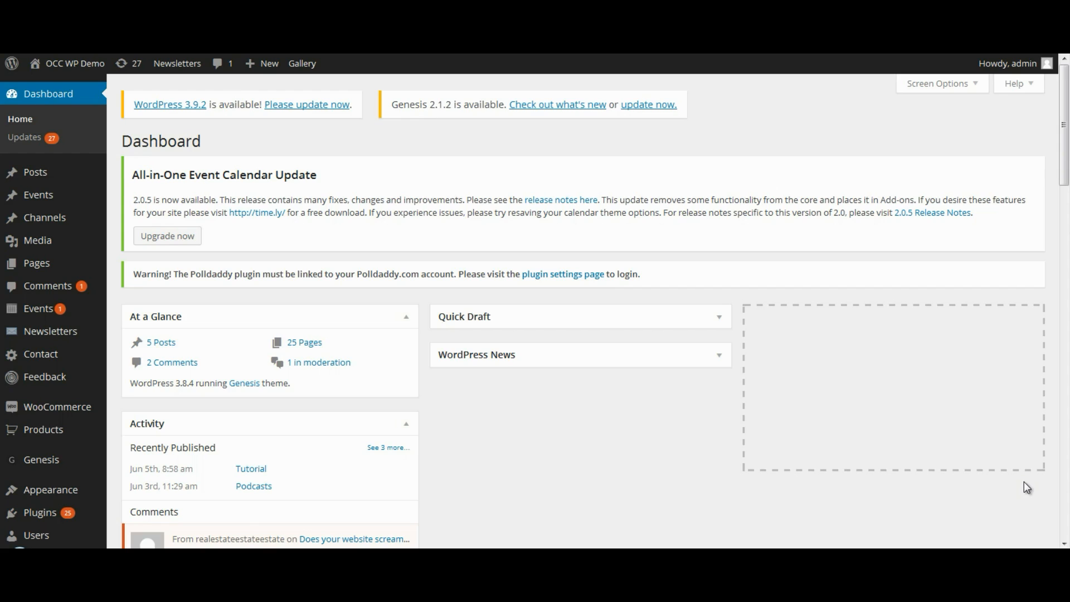
{"action": "mouse_move", "coordinate": [122, 126]}
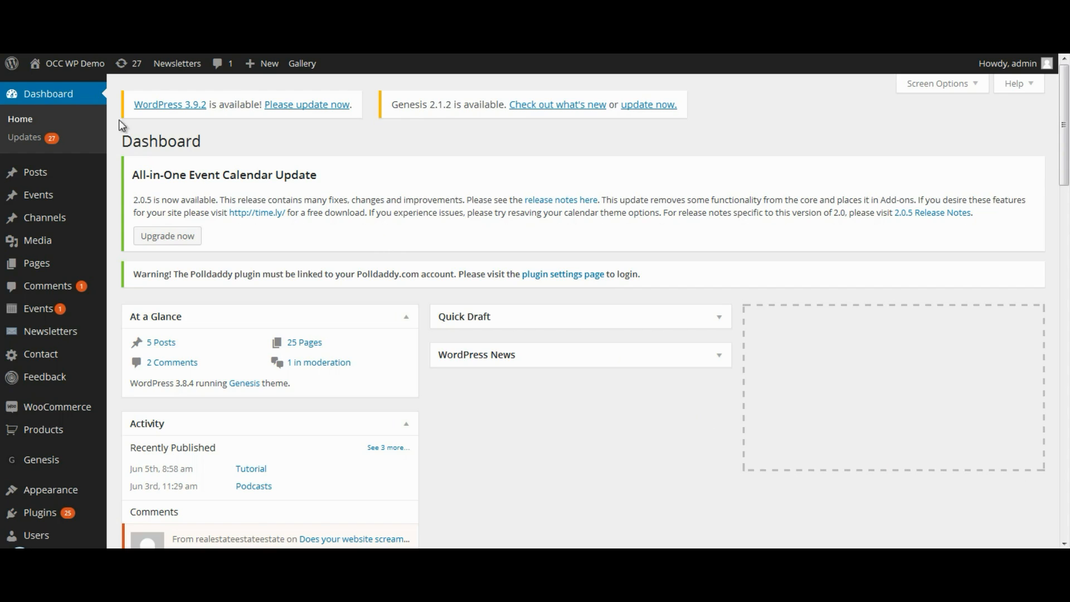
{"action": "mouse_move", "coordinate": [733, 411]}
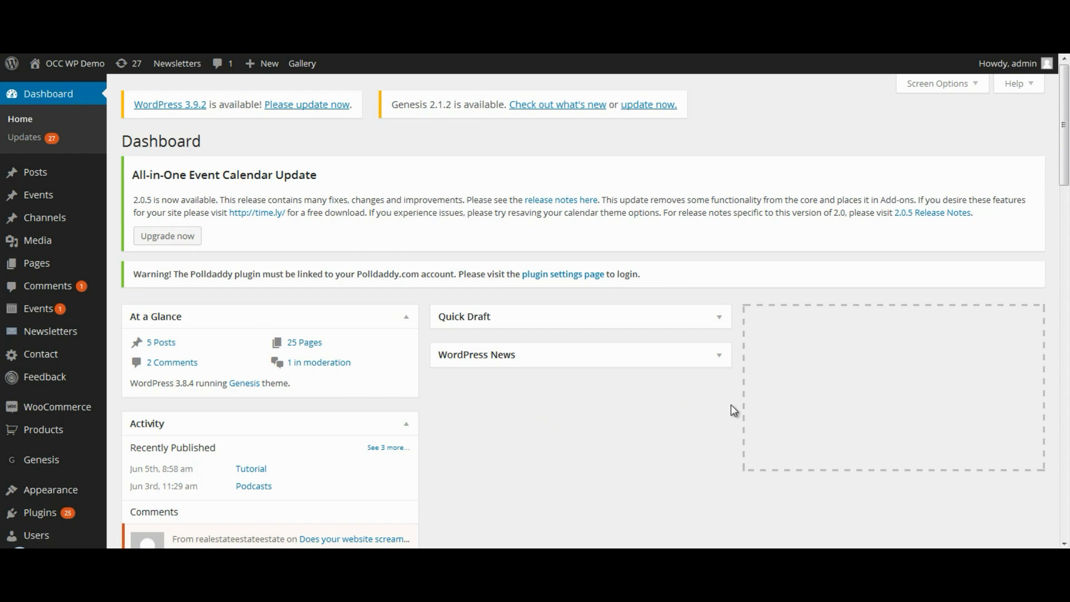
Step: Go to the WP-Filebase Categories page from the WordPress sidebar
{"action": "scroll", "scroll_direction": "down", "scroll_amount": 3}
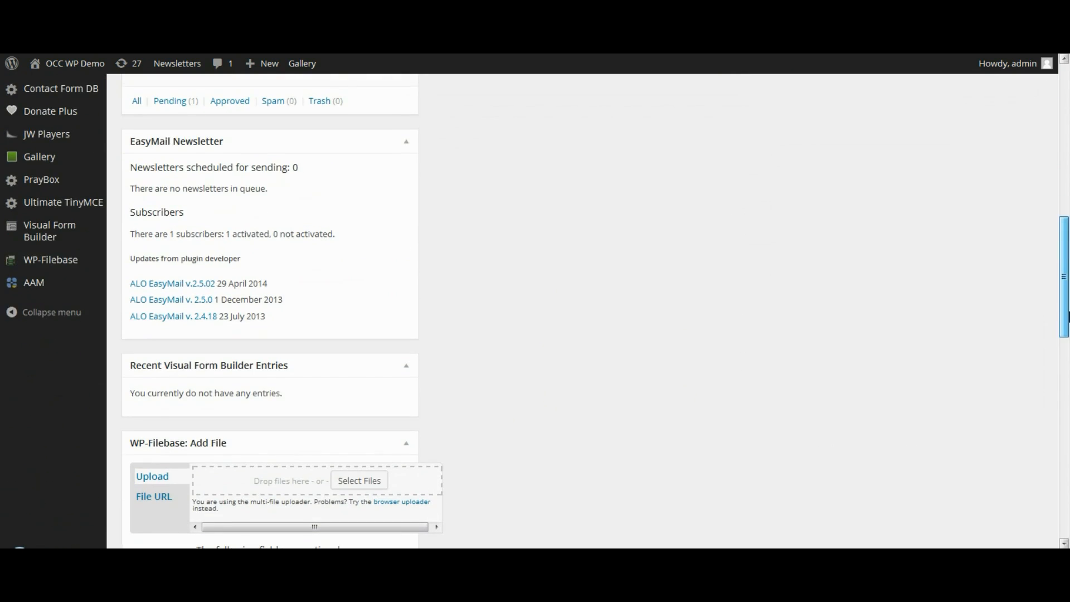
{"action": "mouse_move", "coordinate": [50, 260]}
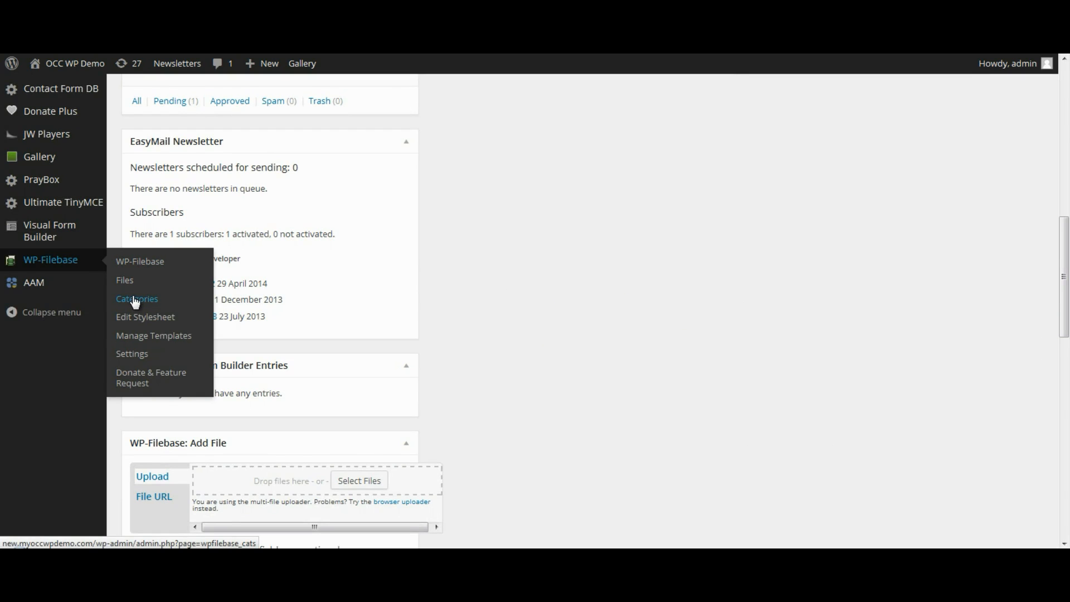
{"action": "left_click", "coordinate": [136, 299]}
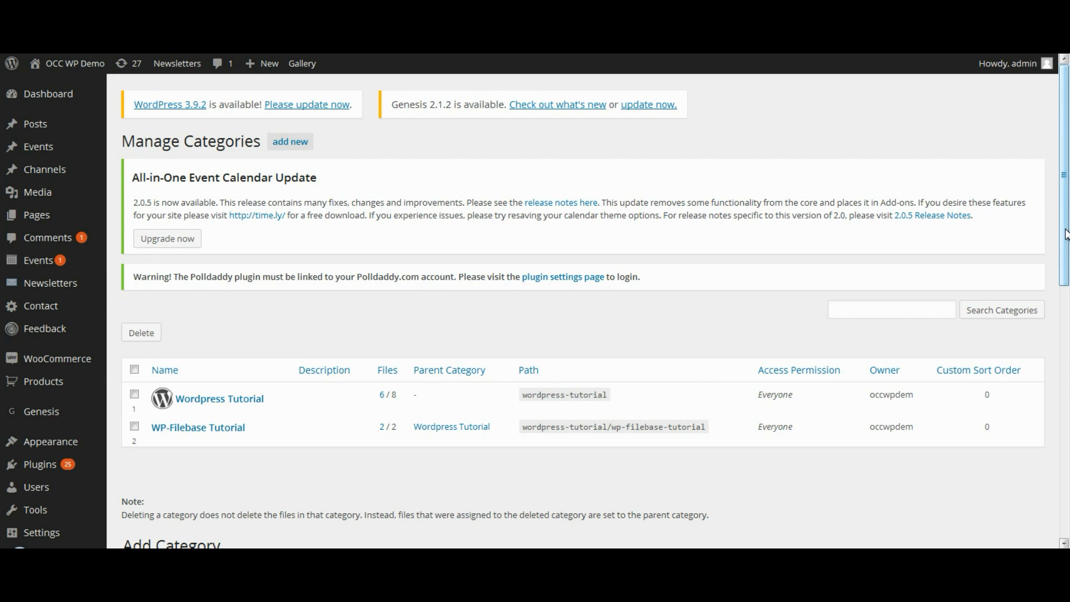
{"action": "scroll", "scroll_direction": "down", "scroll_amount": 3}
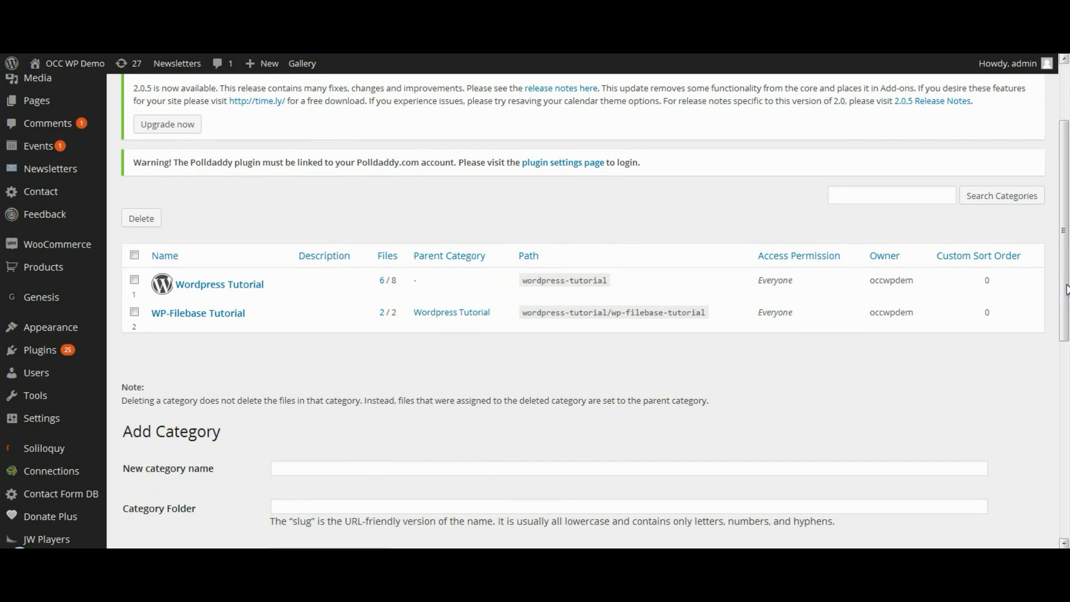
{"action": "mouse_move", "coordinate": [340, 390]}
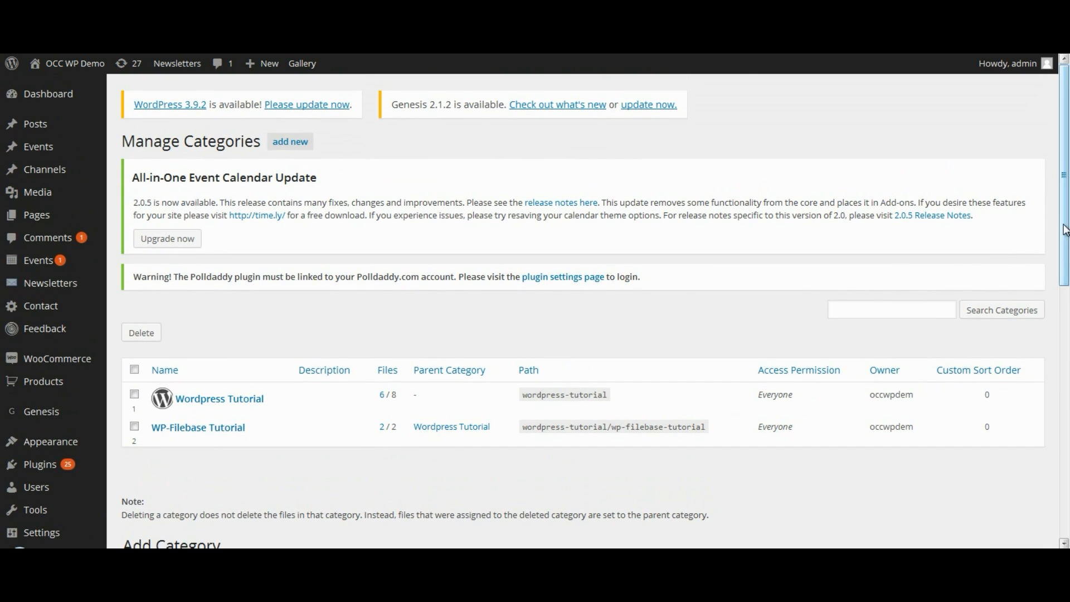
{"action": "mouse_move", "coordinate": [135, 141]}
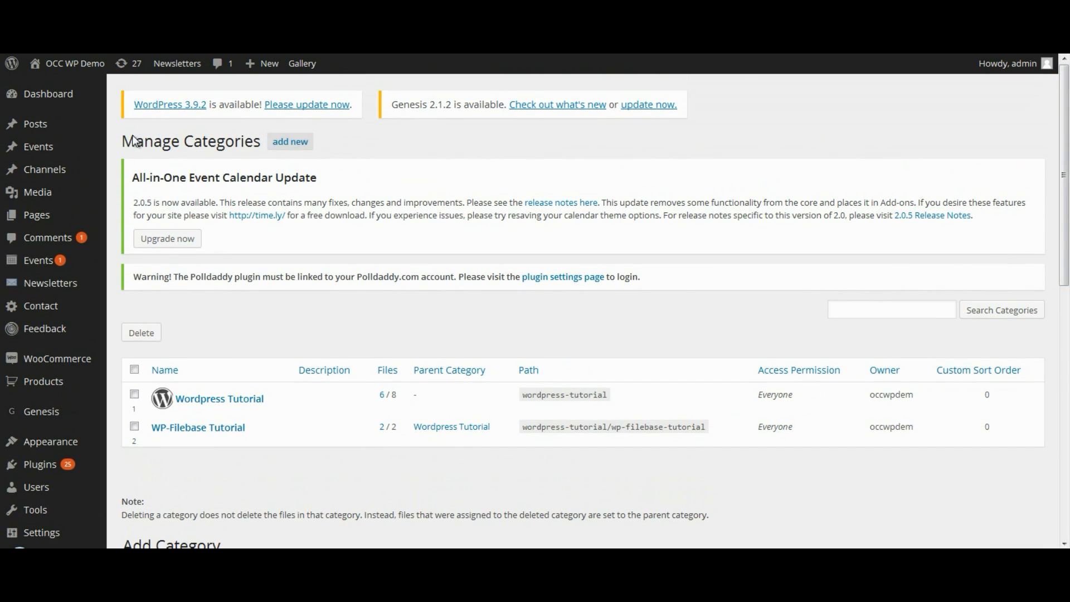
{"action": "scroll", "scroll_direction": "down", "scroll_amount": 3}
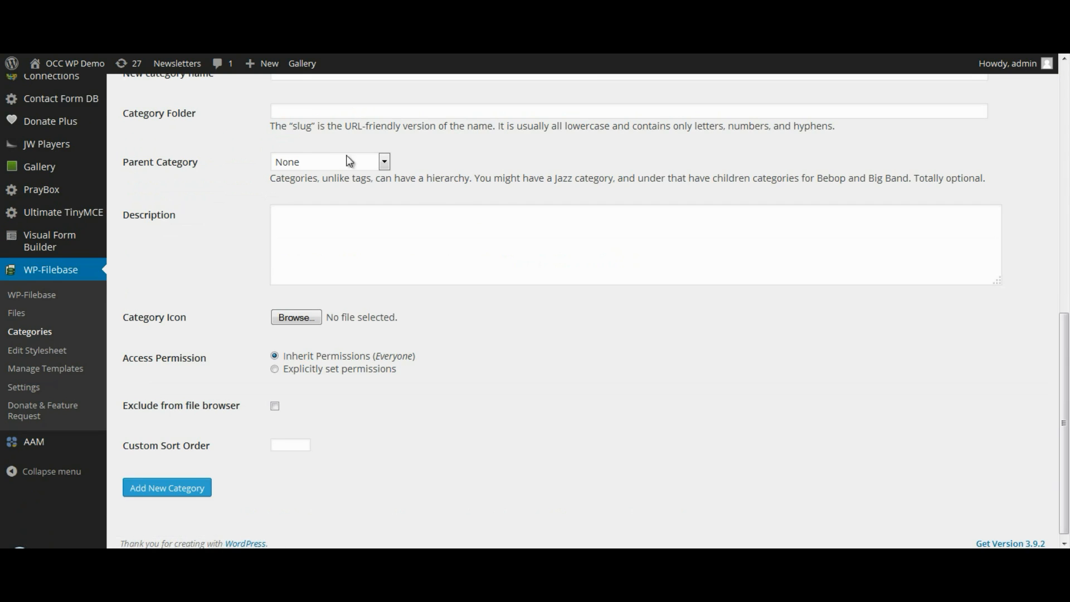
{"action": "mouse_move", "coordinate": [464, 198]}
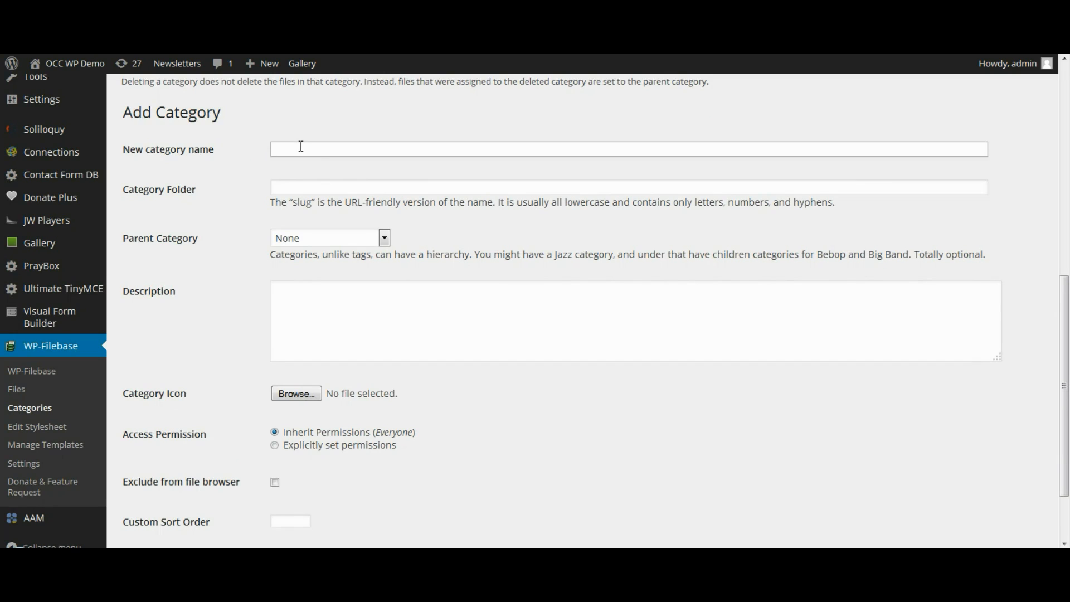
Step: Name the new category 'Camp registration applications'
{"action": "type", "text": "Camp"}
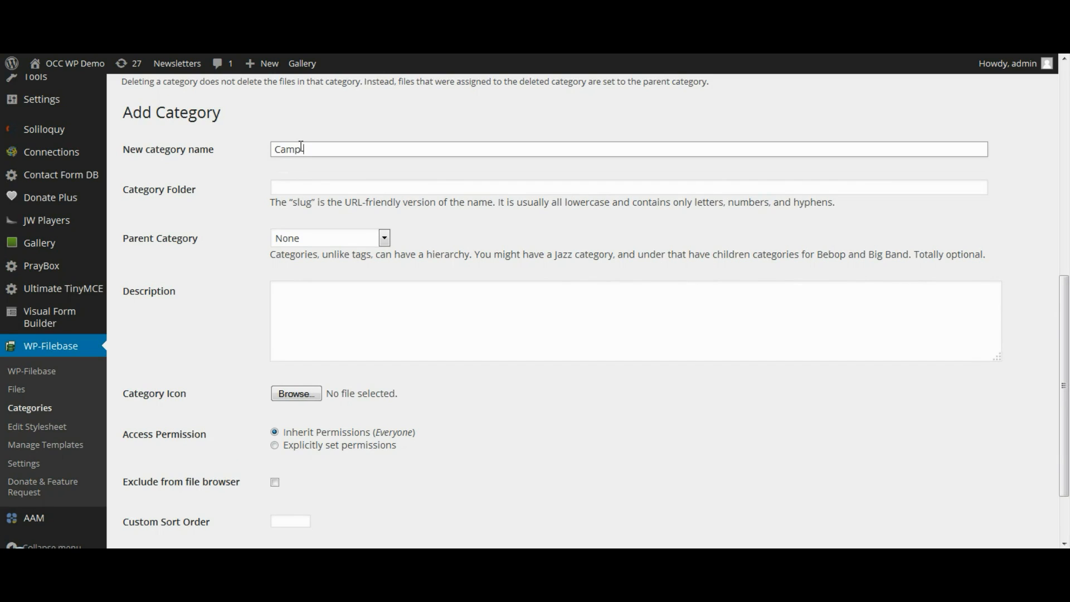
{"action": "type", "text": "registrati"}
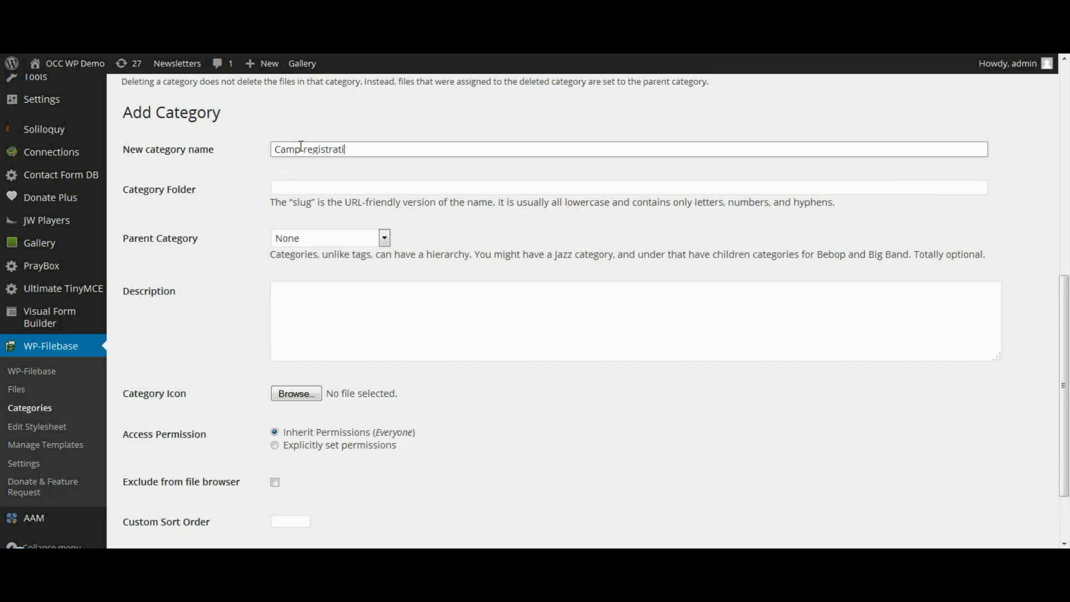
{"action": "type", "text": "on applicati"}
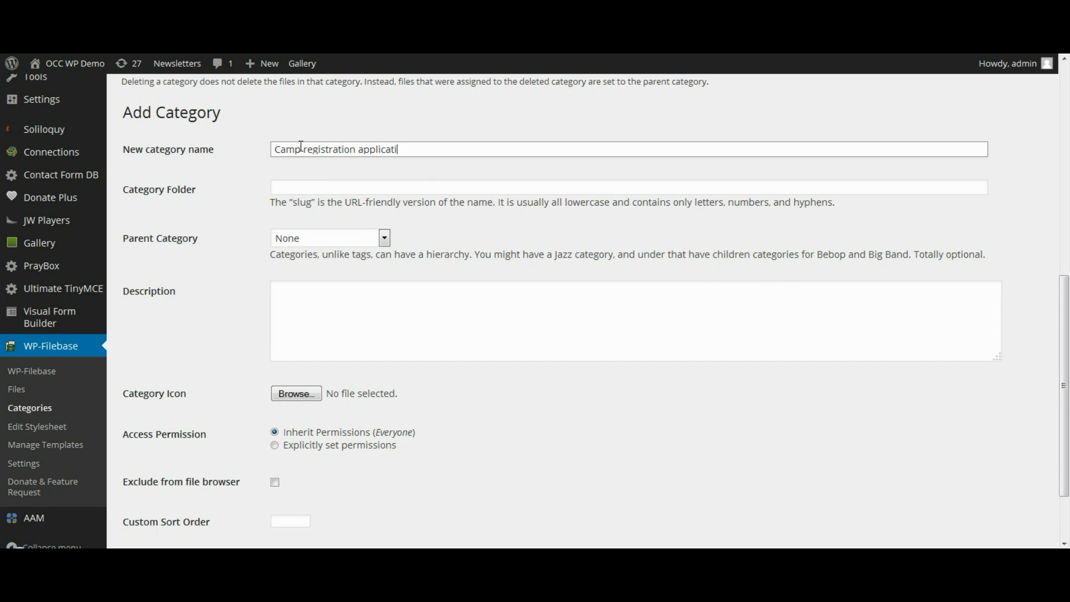
{"action": "type", "text": "ons"}
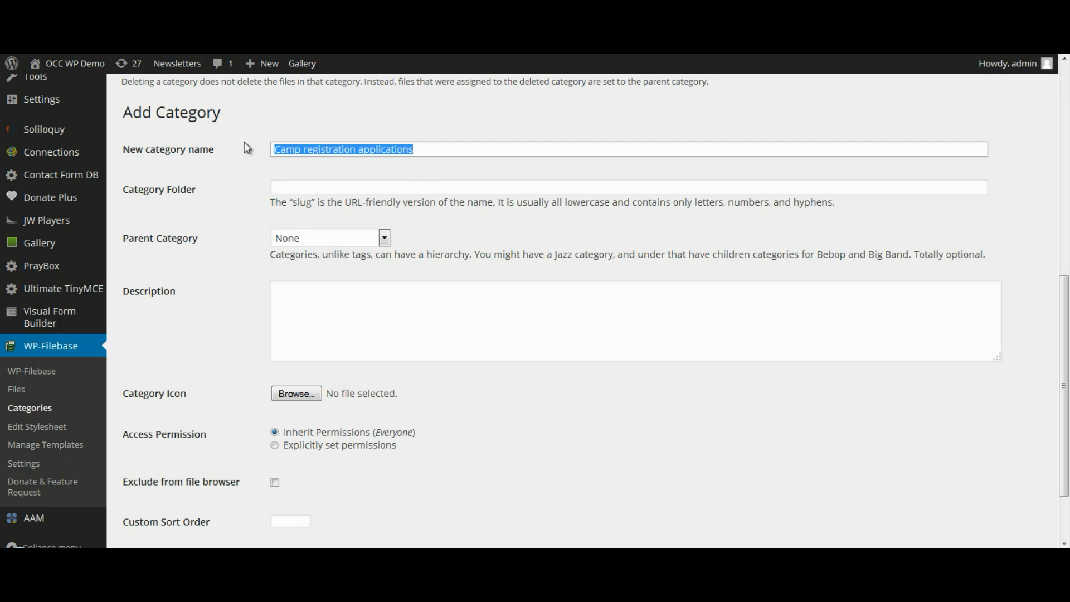
Step: Reuse the name as a lowercase folder, keep no parent, and describe it as a listing of camp registration applications
{"action": "left_click", "coordinate": [614, 188]}
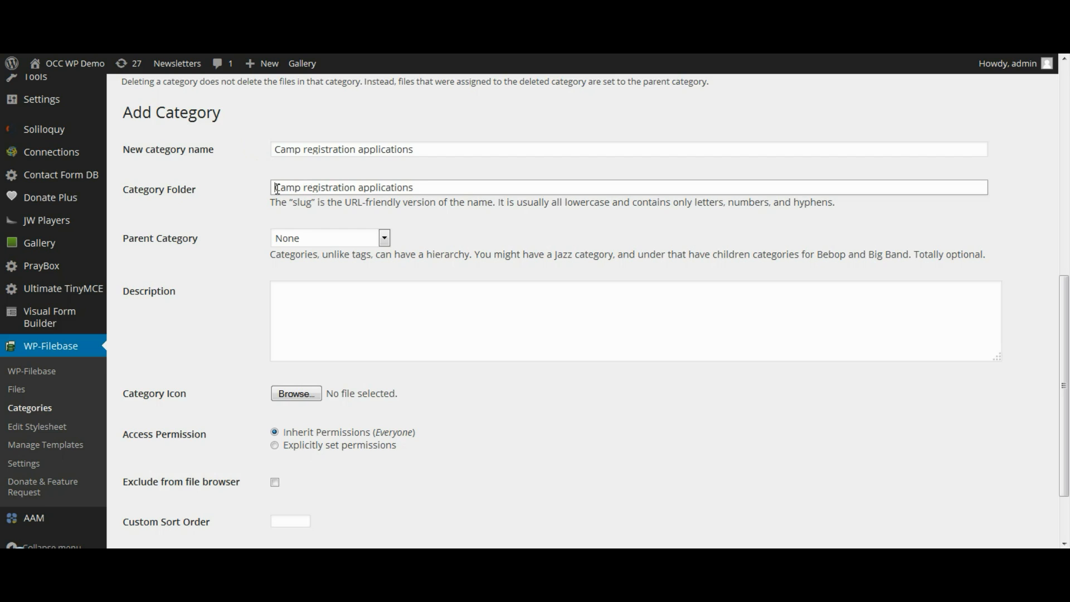
{"action": "key", "text": "Backspace"}
{"action": "type", "text": "c"}
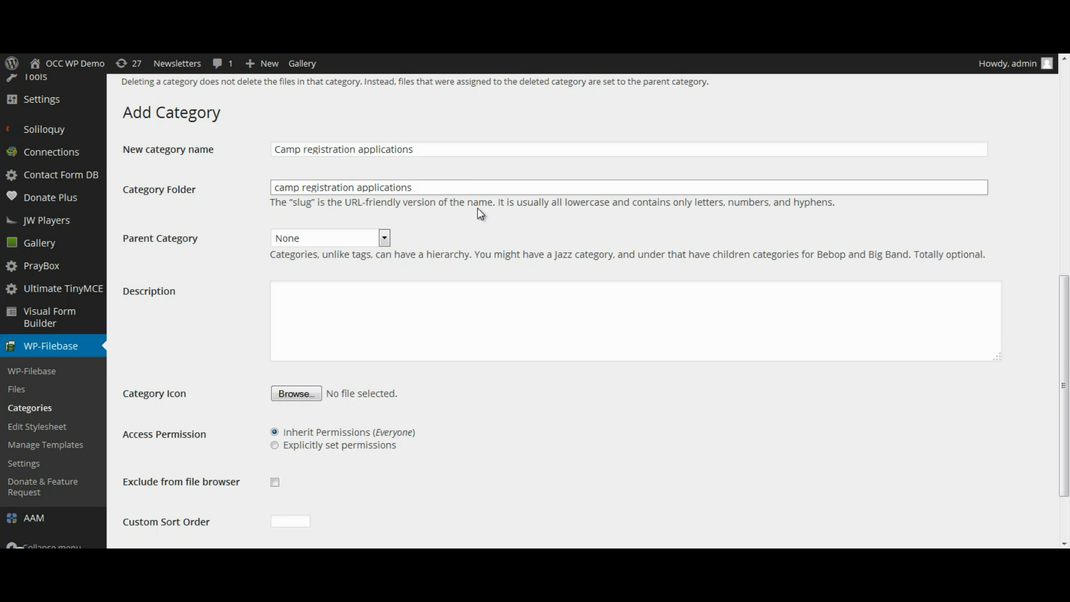
{"action": "mouse_move", "coordinate": [616, 219]}
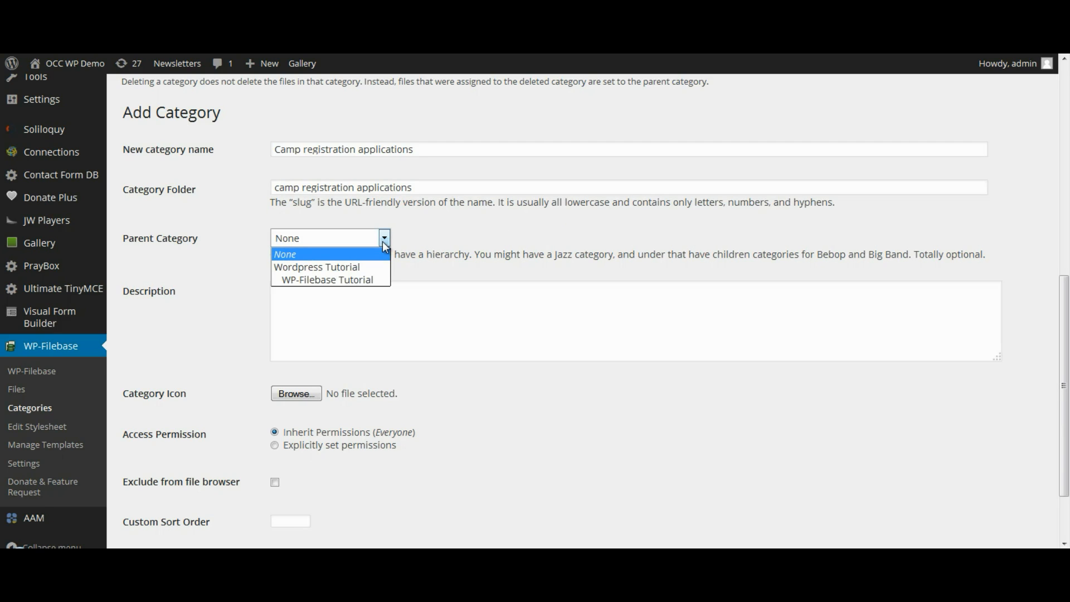
{"action": "left_click", "coordinate": [284, 254]}
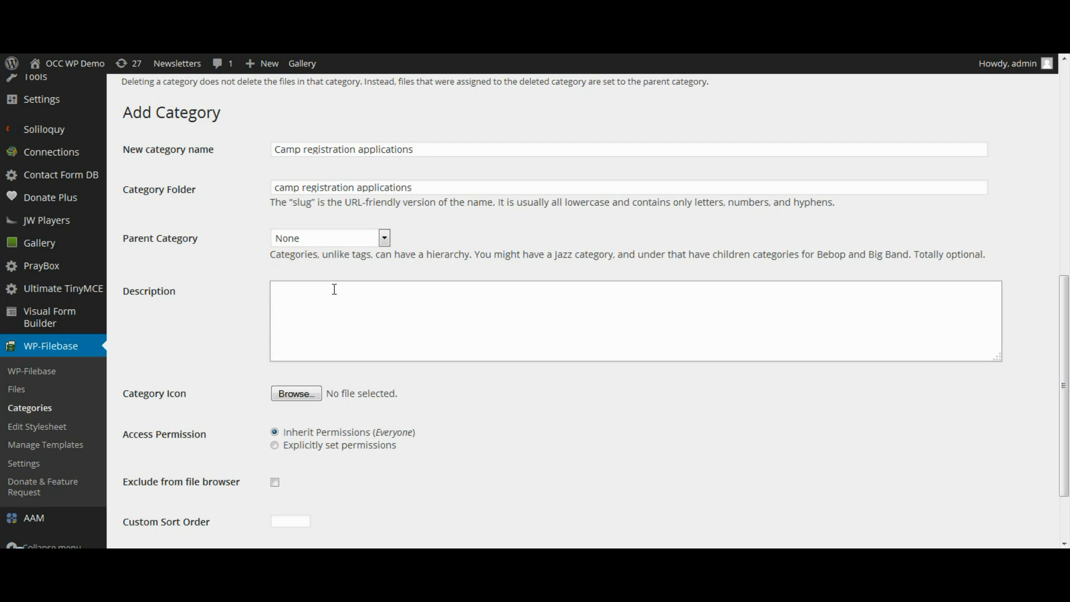
{"action": "left_click", "coordinate": [335, 288]}
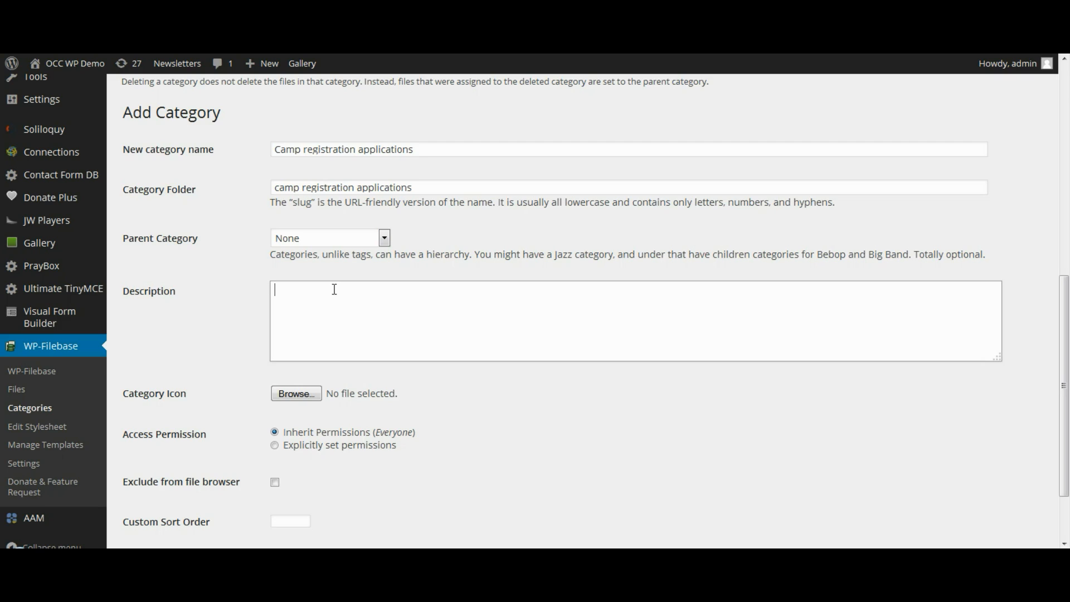
{"action": "type", "text": "A listing of all of our camp registration applications"}
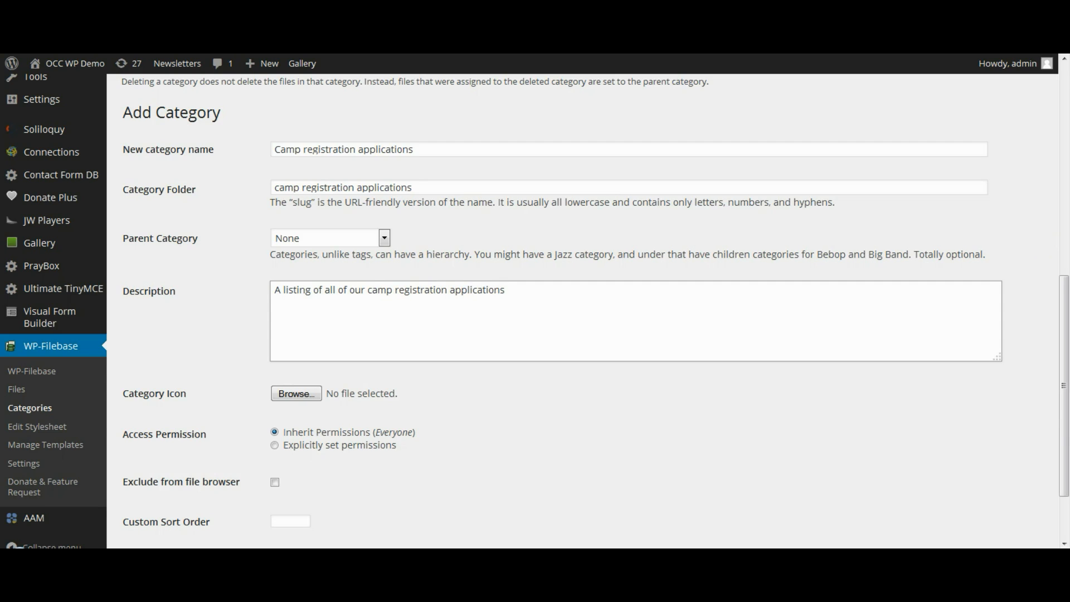
Step: Add the category so 'Camp registration applications' appears in the Manage Categories table
{"action": "scroll", "scroll_direction": "down", "scroll_amount": 3}
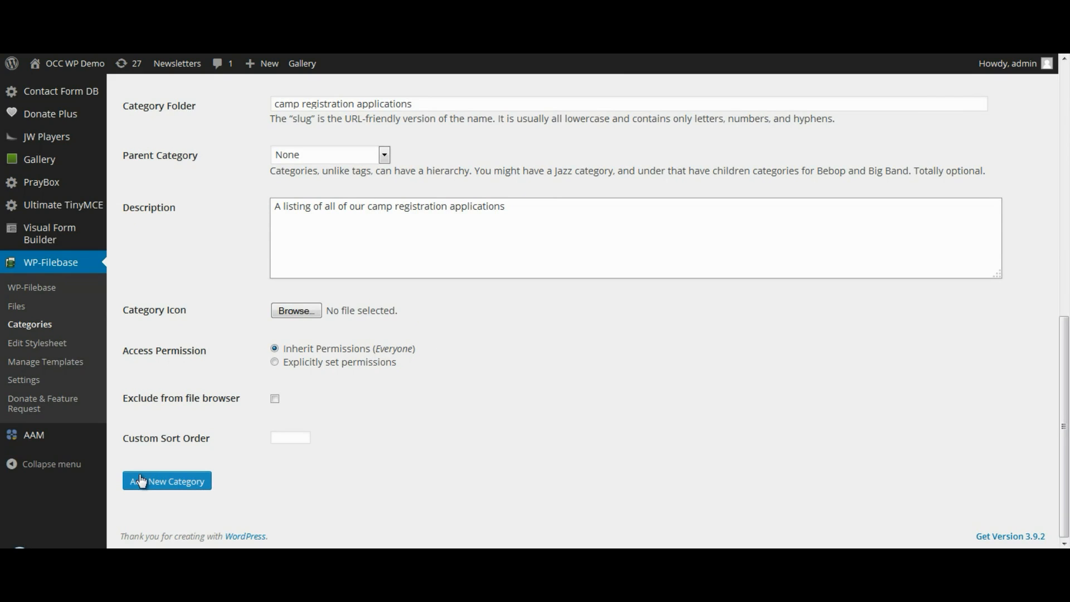
{"action": "left_click", "coordinate": [167, 481]}
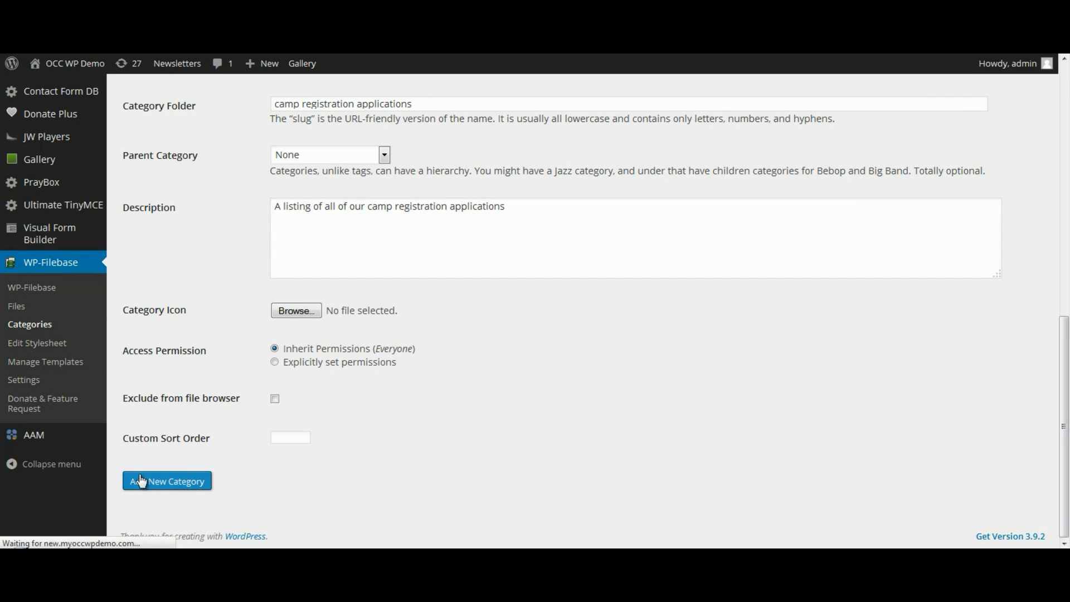
{"action": "left_click", "coordinate": [166, 481]}
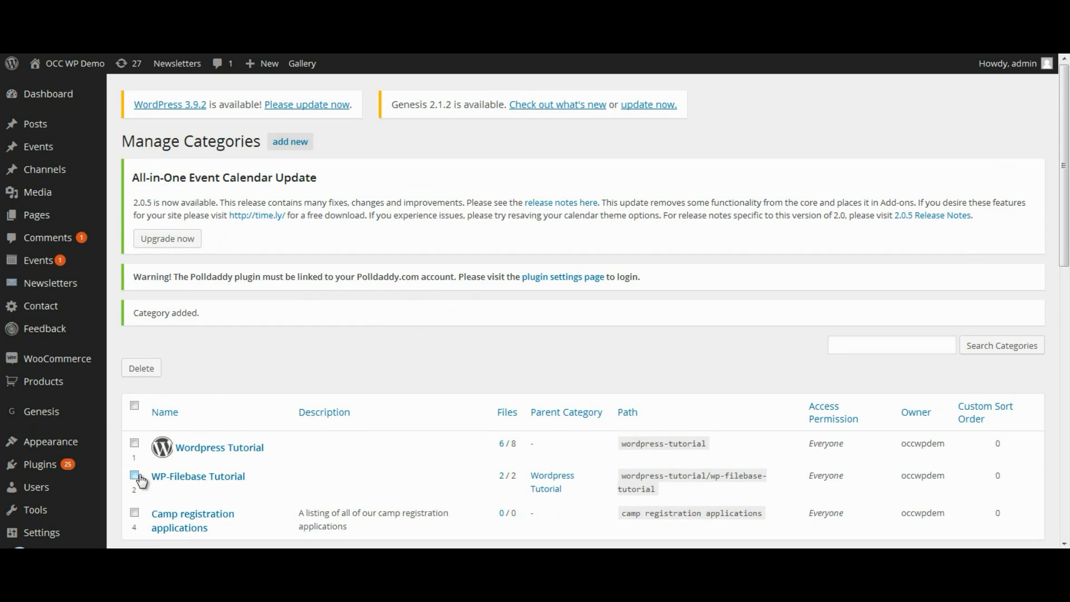
{"action": "scroll", "scroll_direction": "down", "scroll_amount": 3}
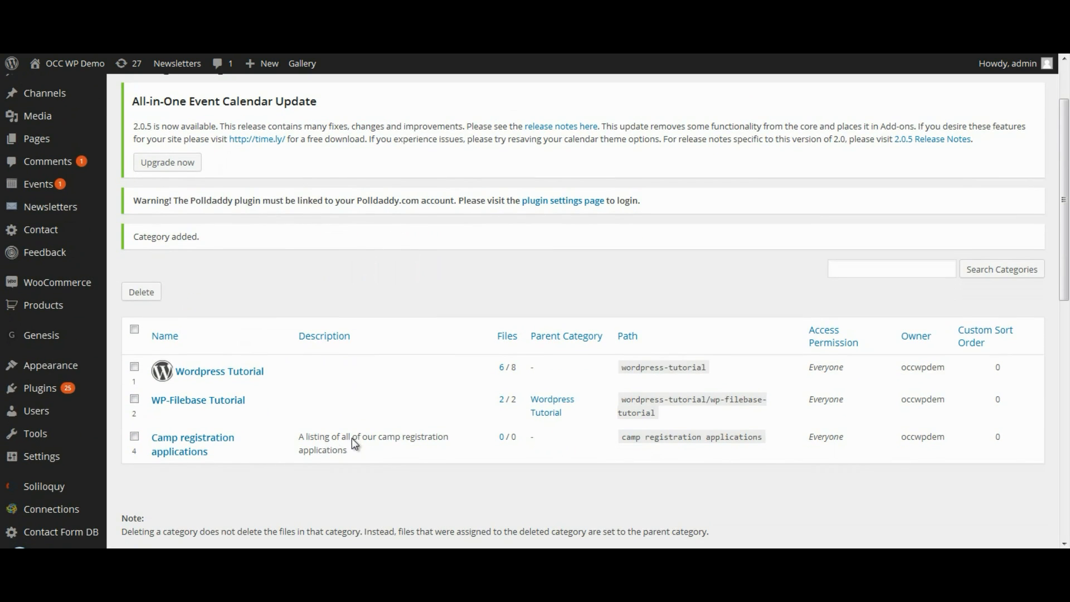